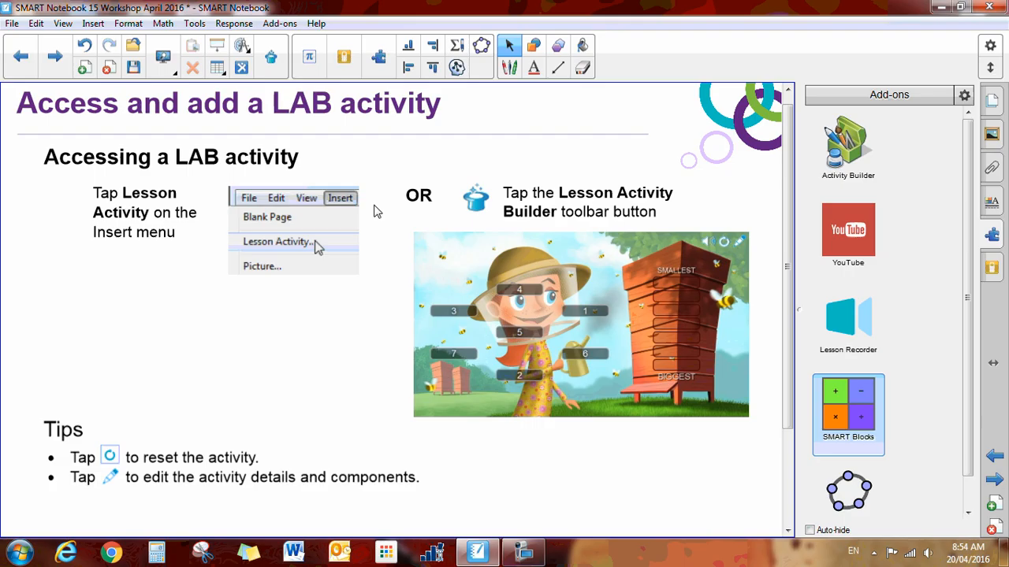
mouse_move(271, 56)
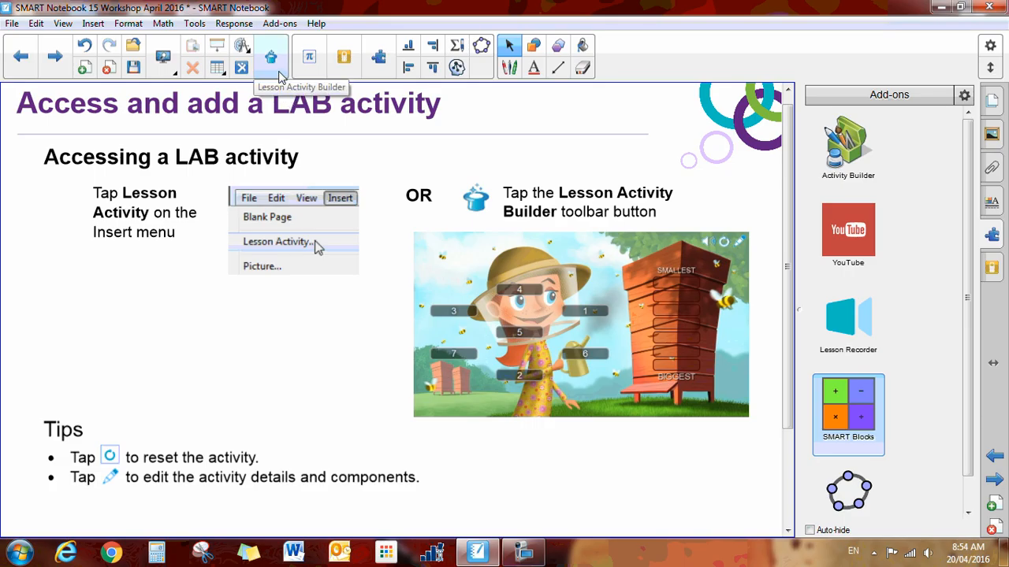
mouse_move(616, 180)
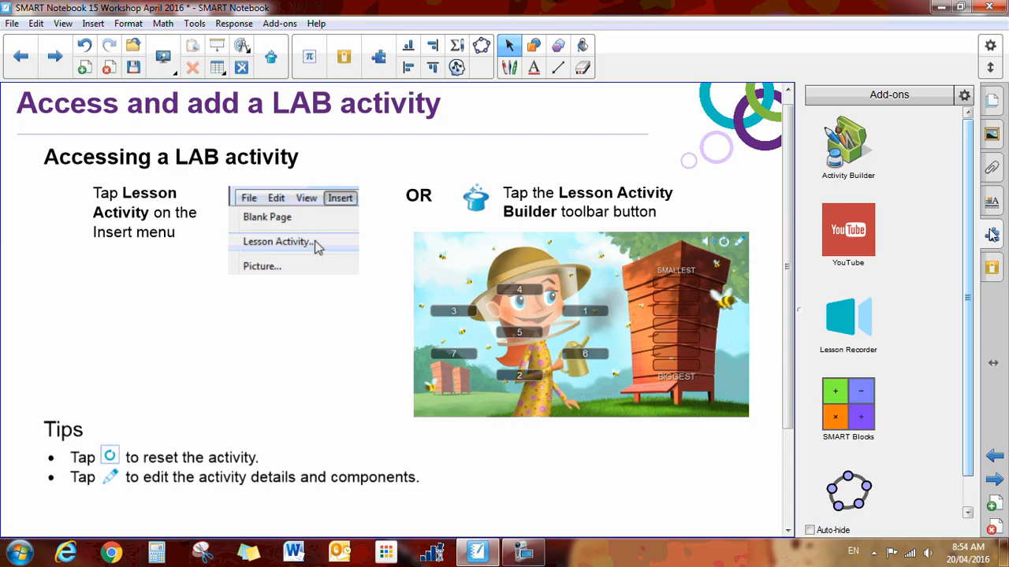
mouse_move(995, 166)
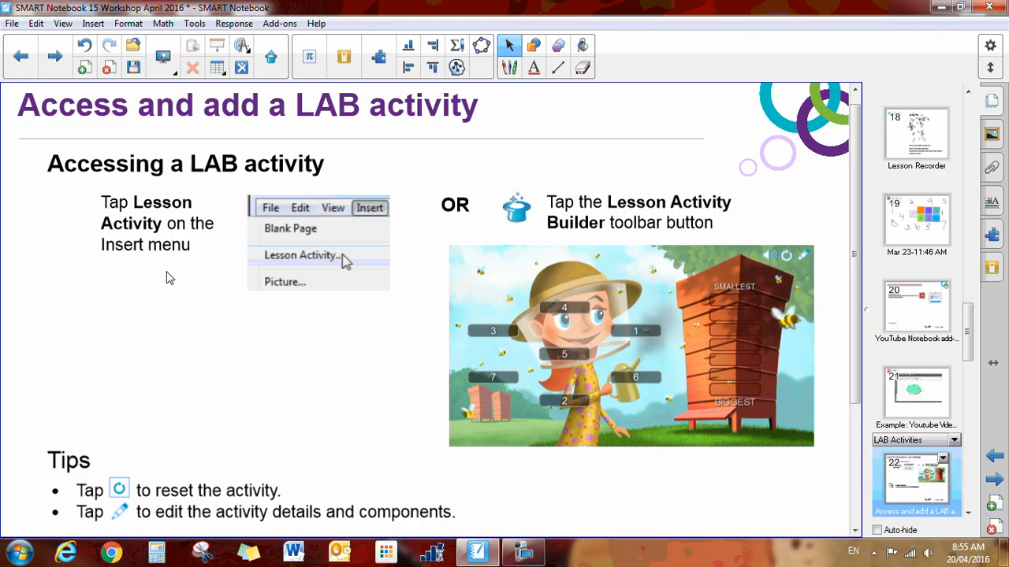
mouse_move(82, 249)
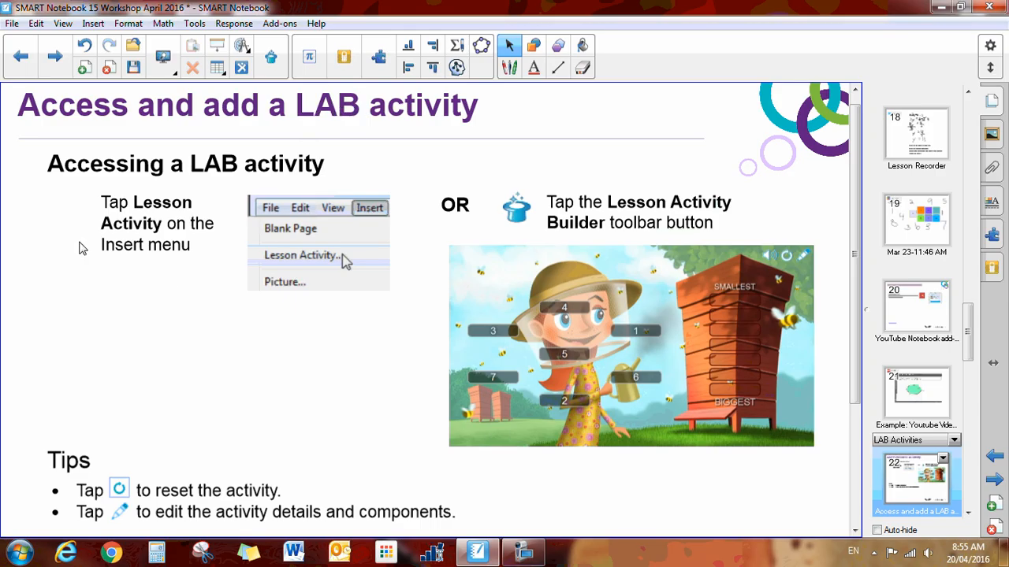
mouse_move(293, 262)
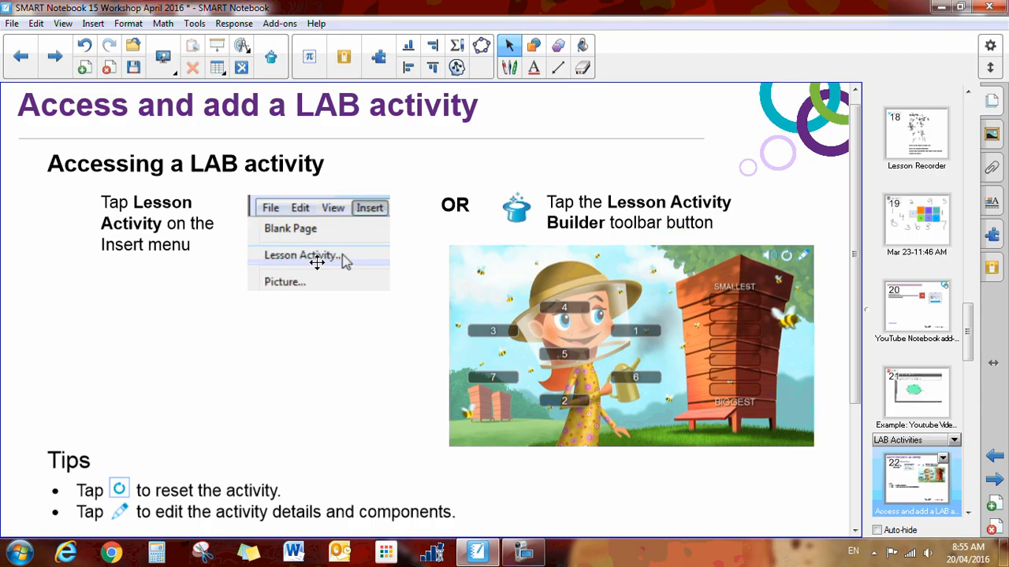
Step: Open the Insert menu to reach the Lesson Activity Builder
left_click(91, 24)
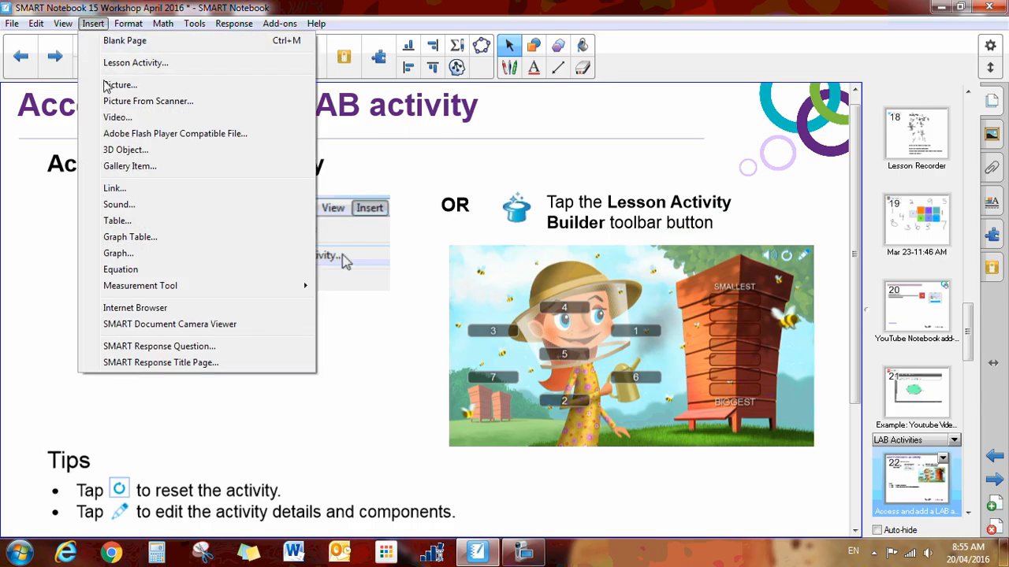
mouse_move(135, 63)
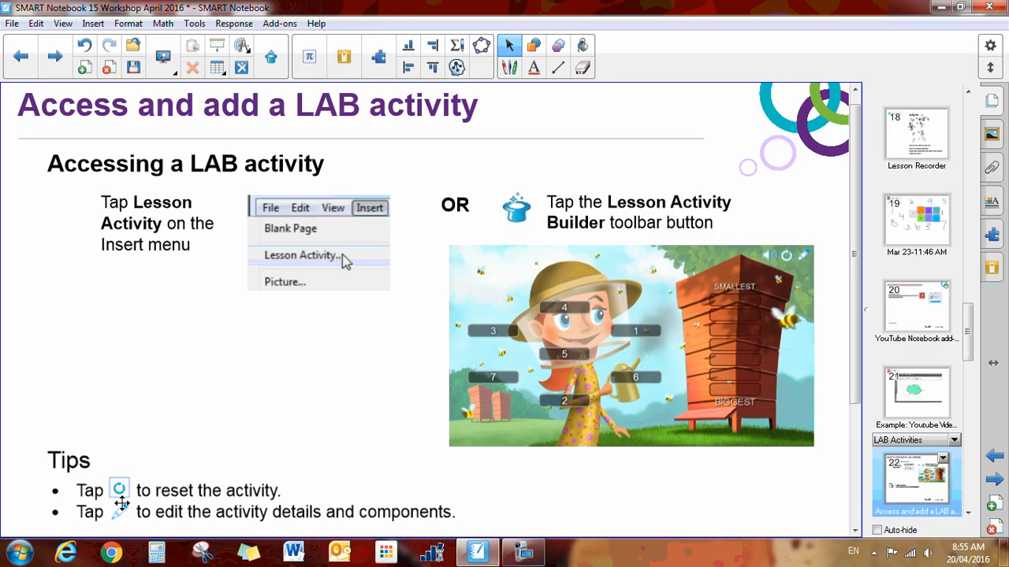
mouse_move(123, 527)
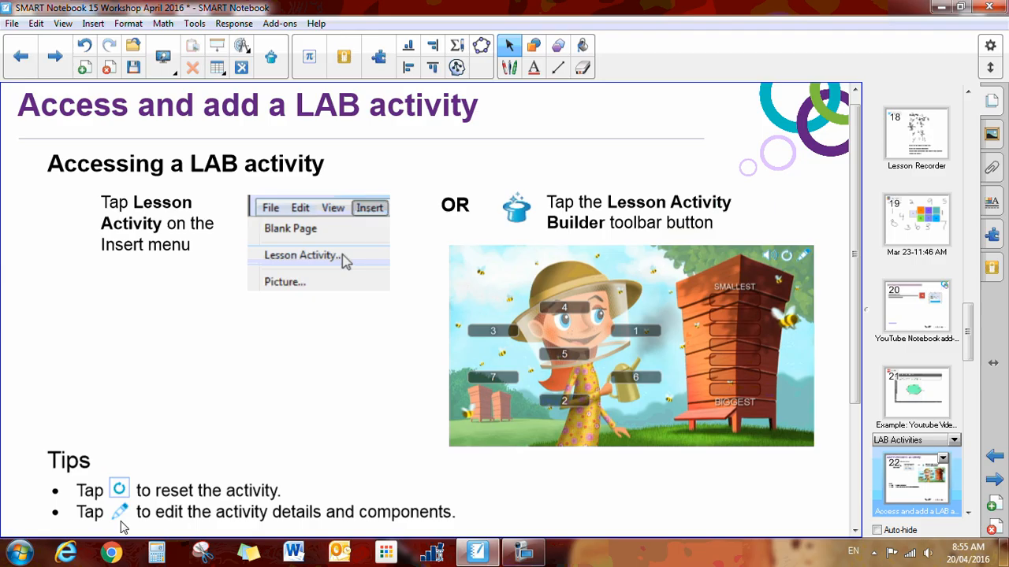
mouse_move(276, 52)
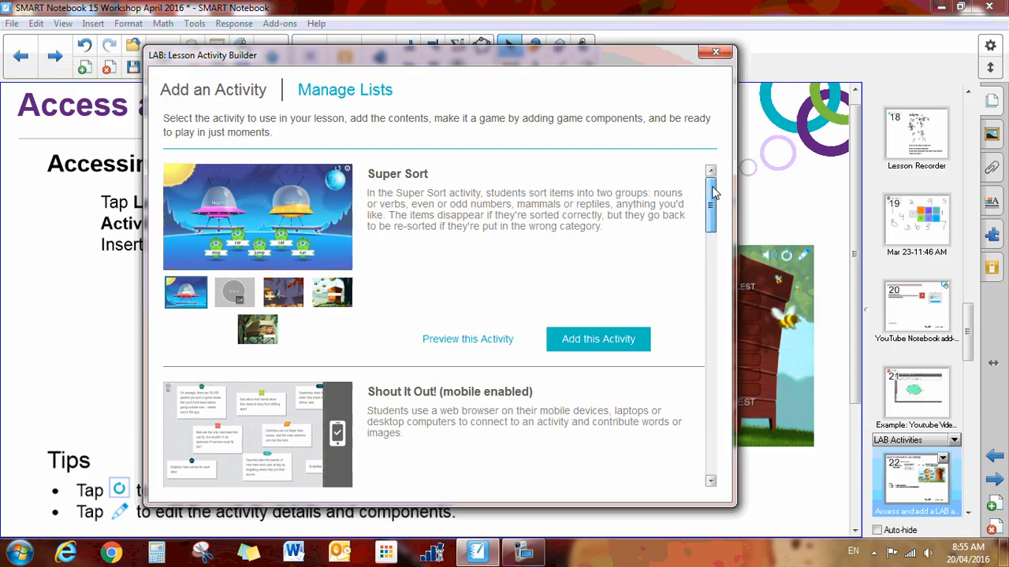
Step: Scroll the Add an Activity list past Super Sort, Shout It Out! and Rank Order until Flip Out shows
scroll("down", 3)
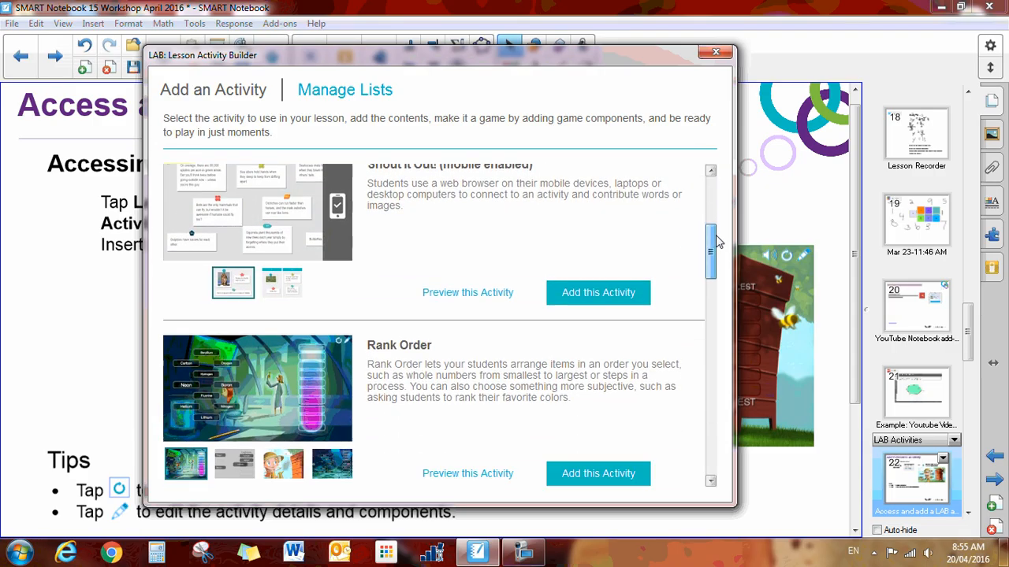
scroll("down", 3)
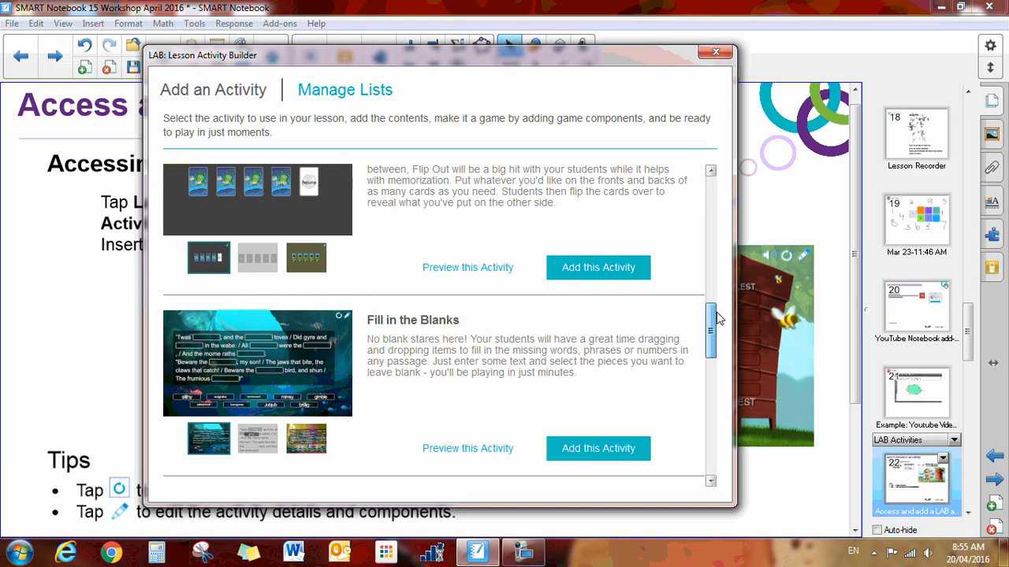
scroll("down", 3)
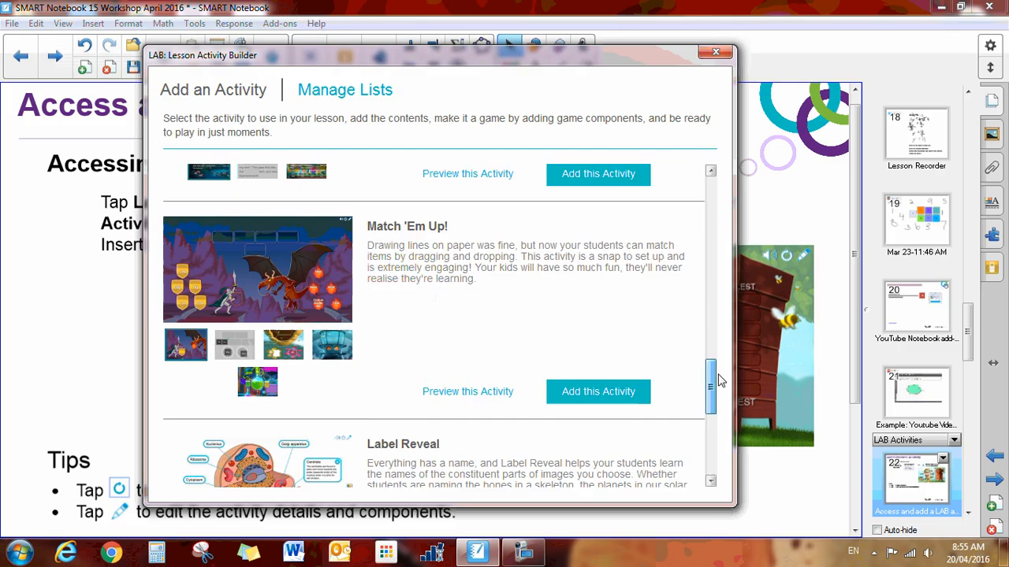
scroll("down", 3)
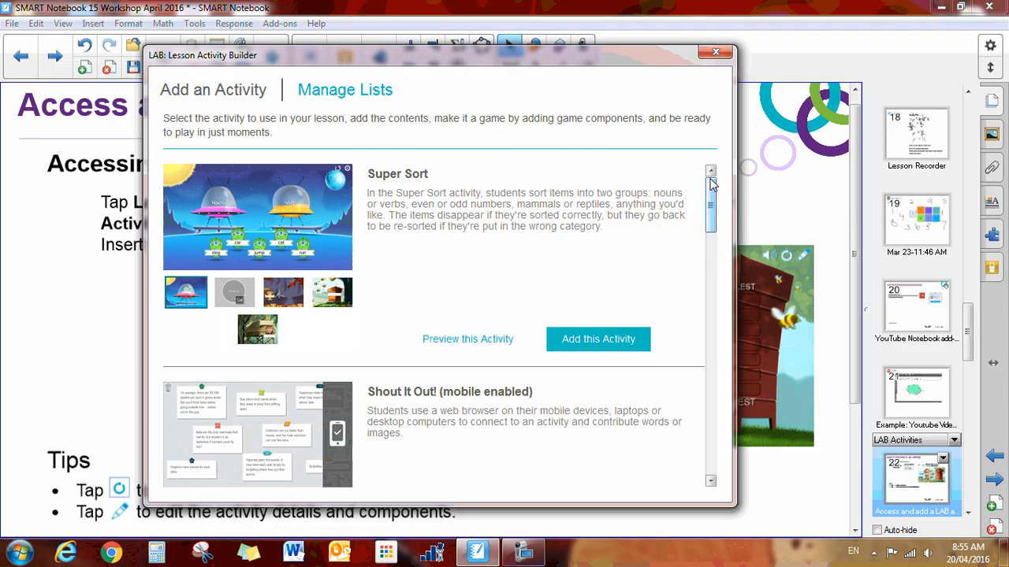
scroll("down", 3)
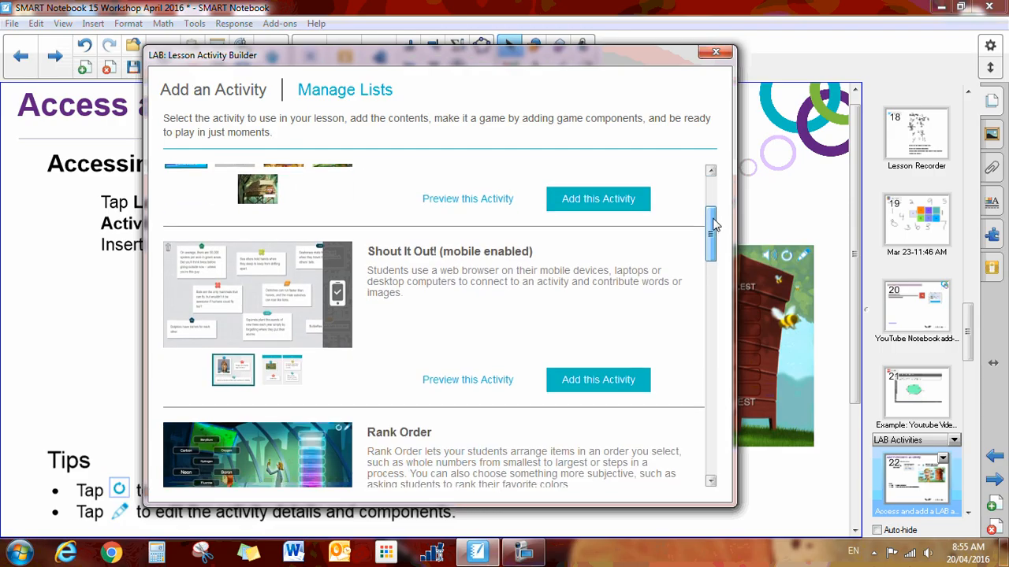
scroll("down", 3)
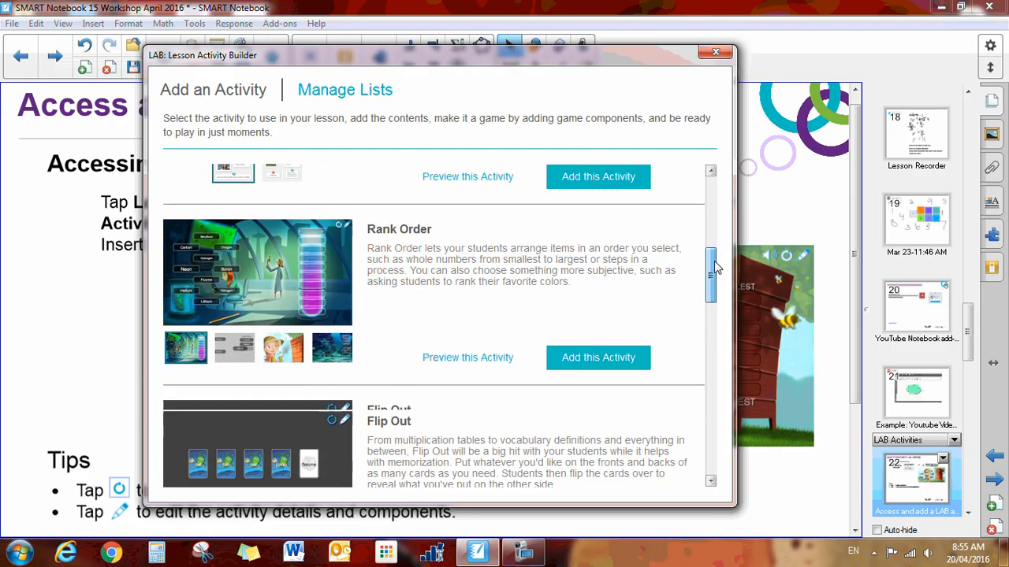
scroll("down", 3)
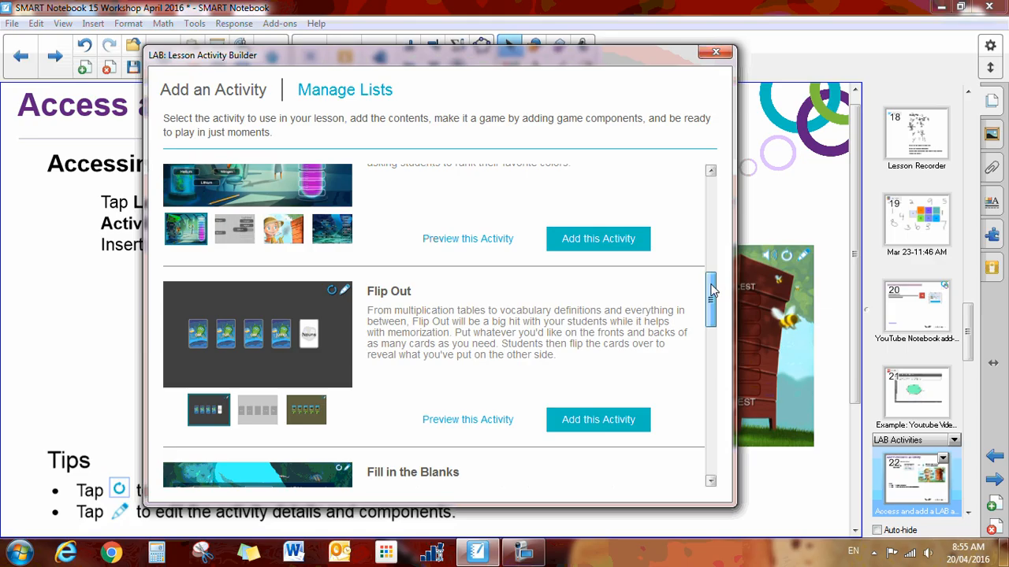
mouse_move(575, 404)
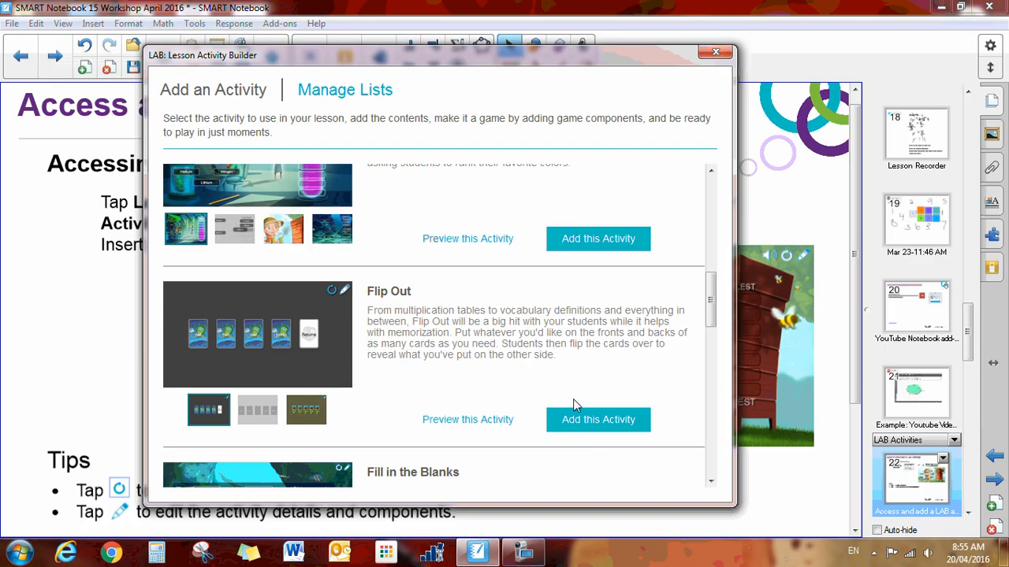
mouse_move(555, 419)
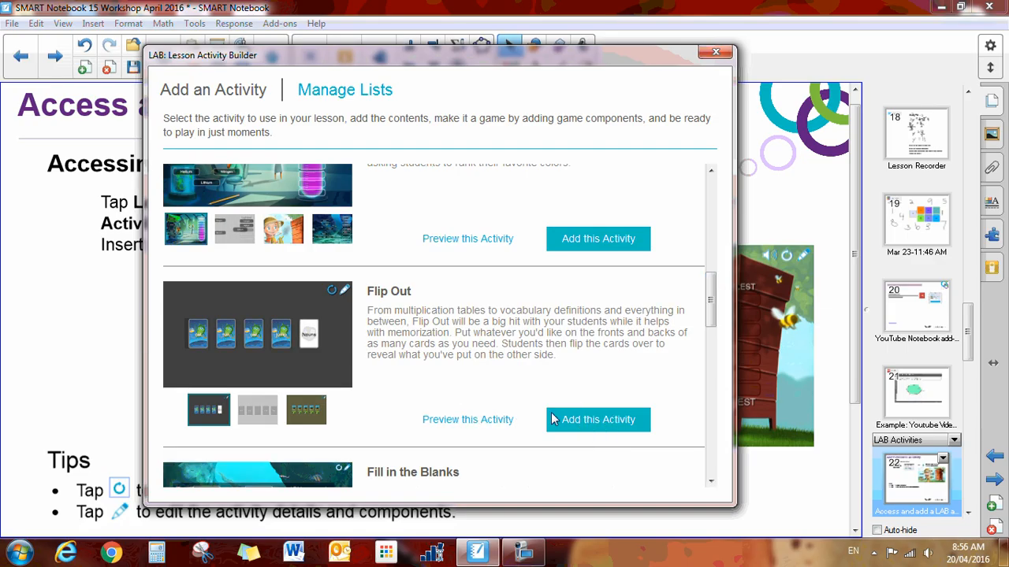
Step: Add Flip Out with the jungle Flippin' Monkeys template and continue to flip card entry
left_click(599, 419)
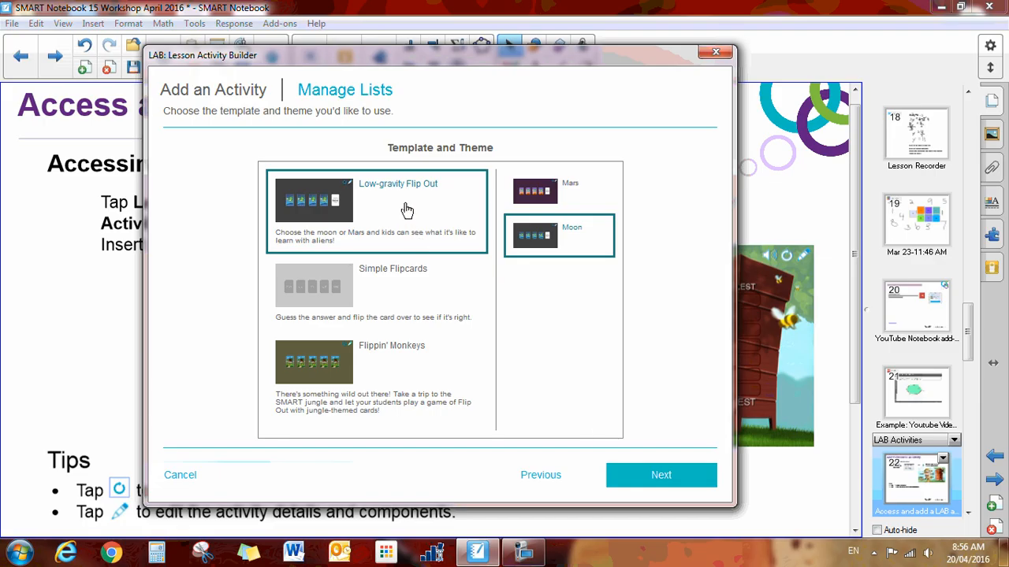
mouse_move(410, 213)
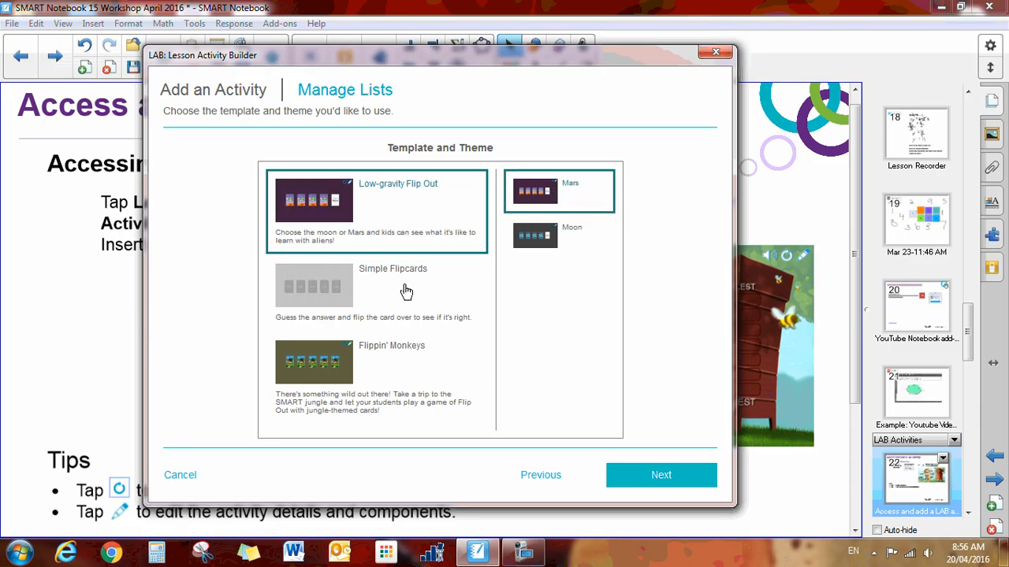
left_click(393, 290)
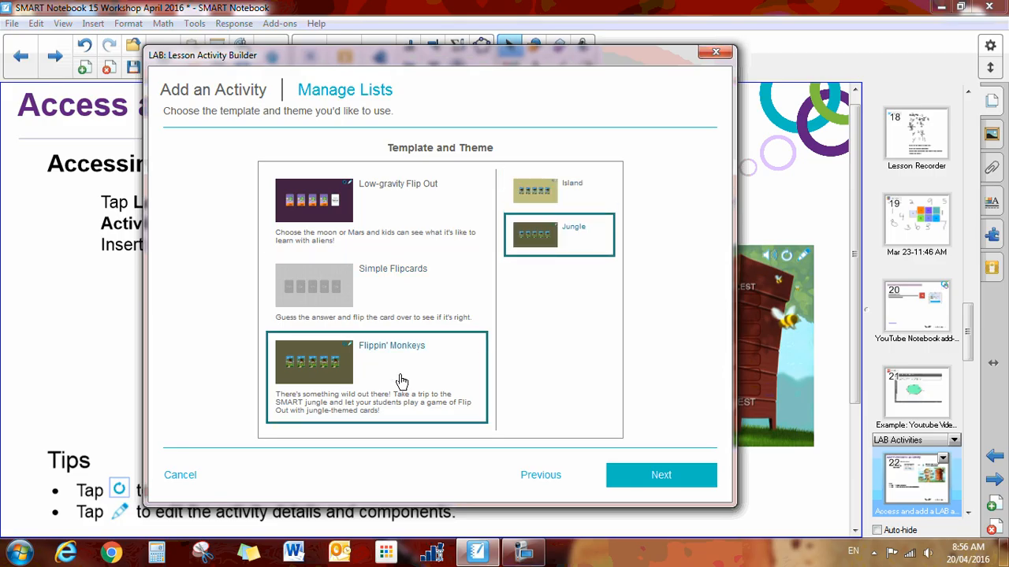
mouse_move(568, 224)
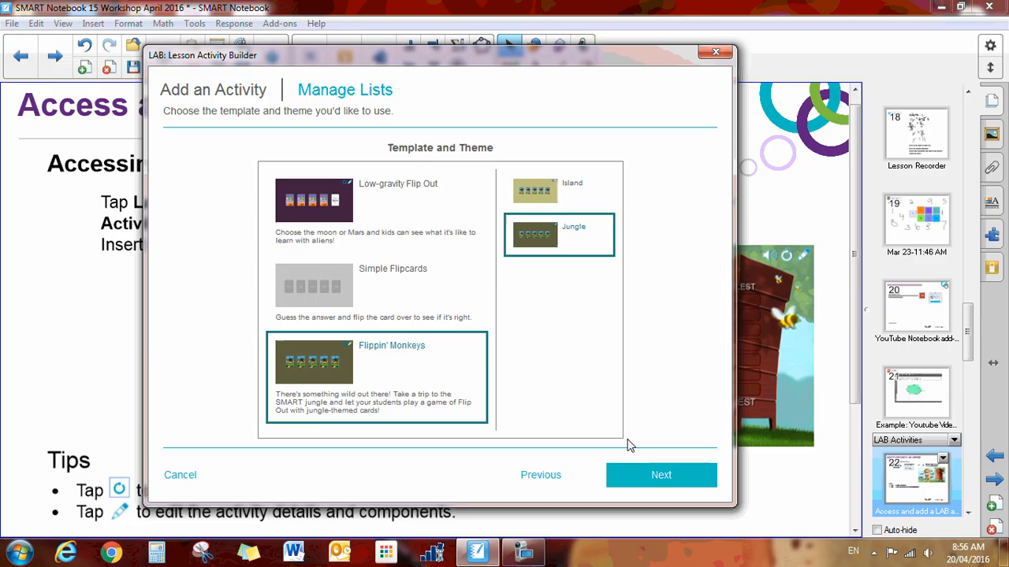
left_click(660, 476)
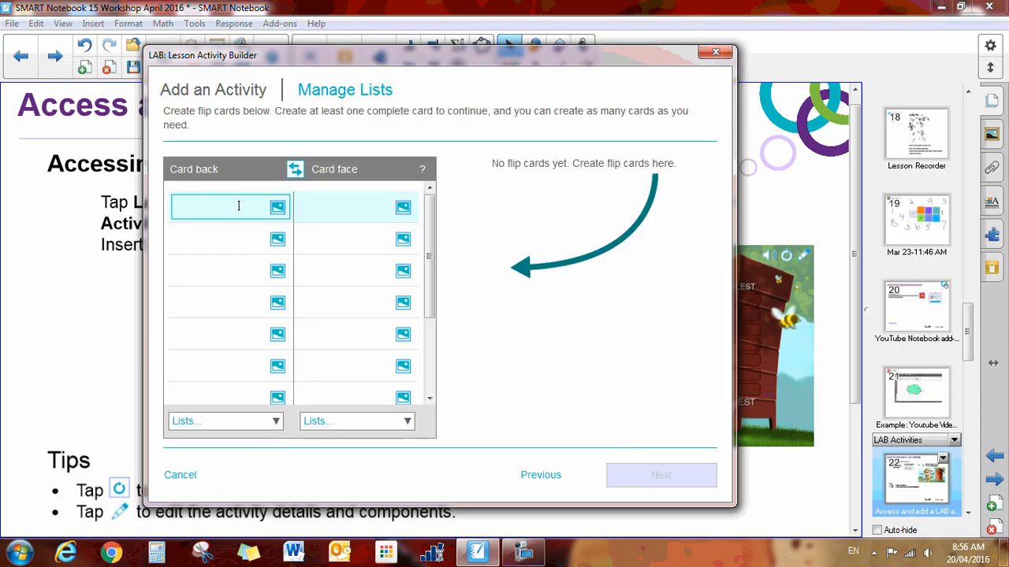
Step: Replace a mistyped 'Can no' so card one reads 'Do not' / 'Don't', then start card two
left_click(229, 205)
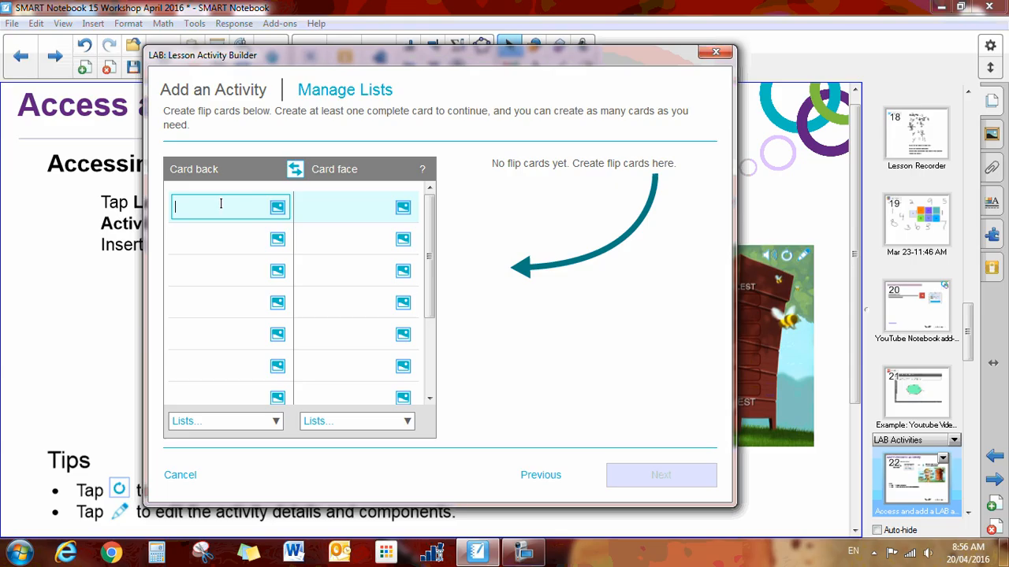
type("Can no")
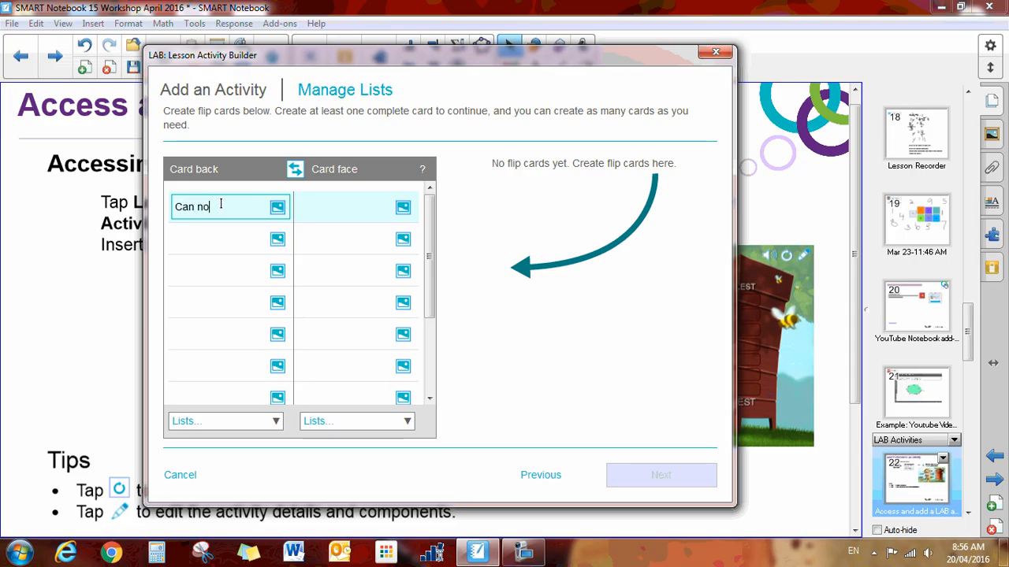
key("ctrl+a")
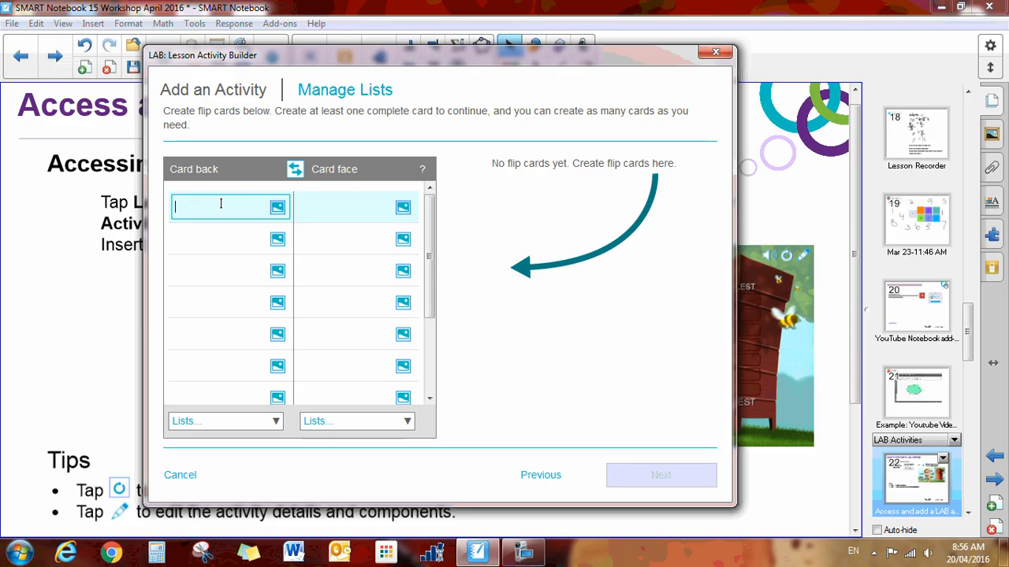
type("Do not")
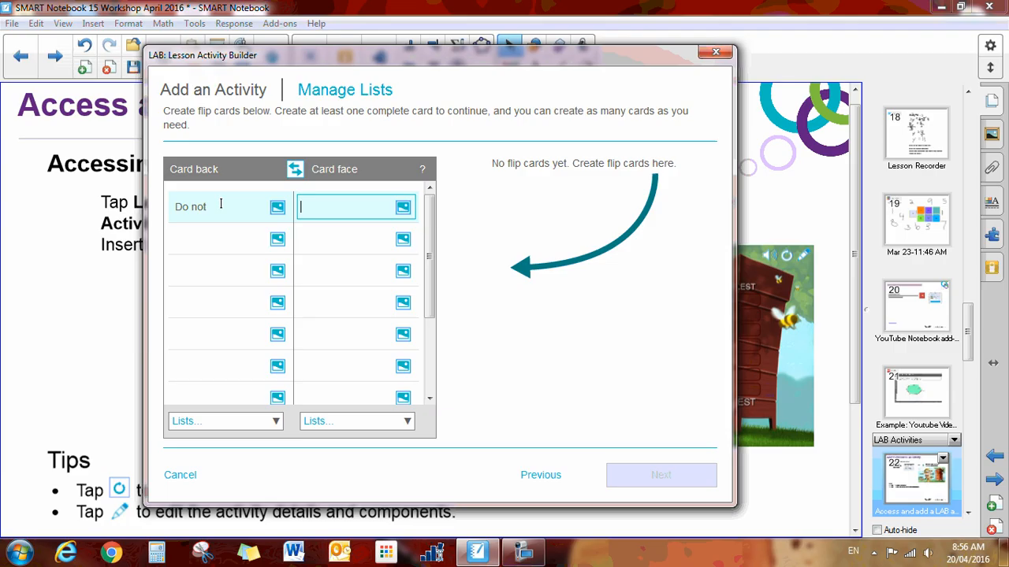
type("Don't")
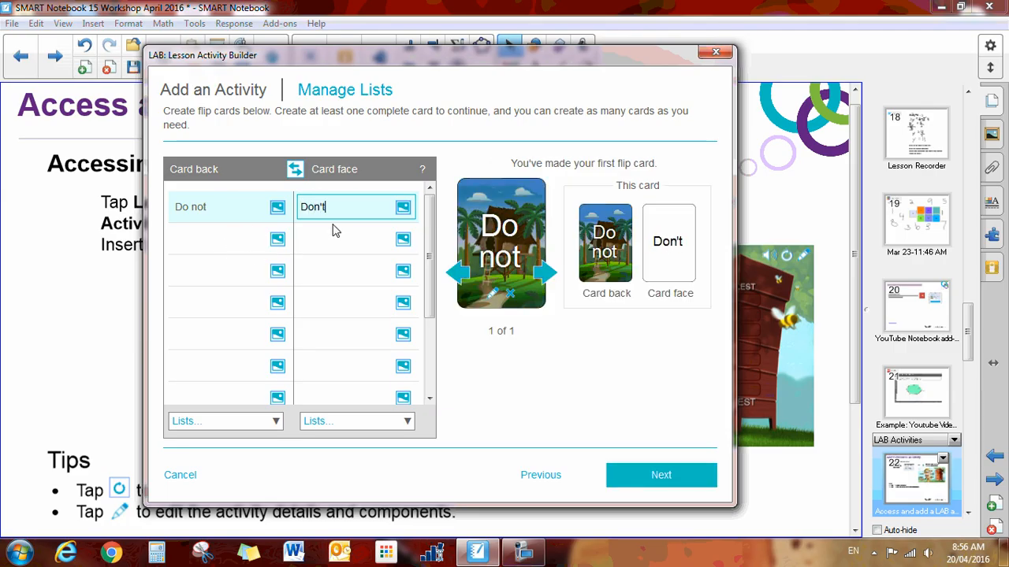
mouse_move(264, 249)
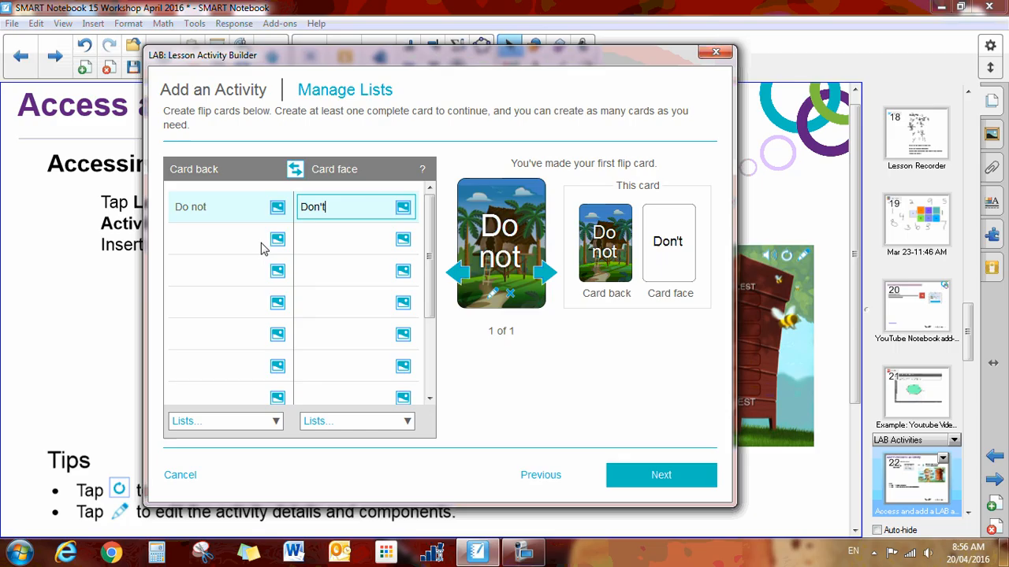
left_click(221, 240)
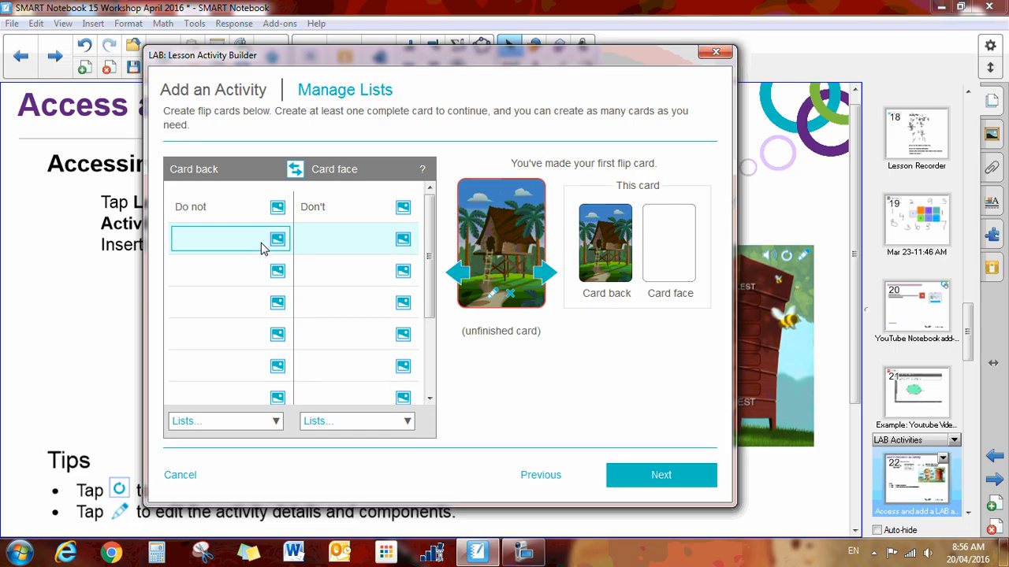
mouse_move(219, 206)
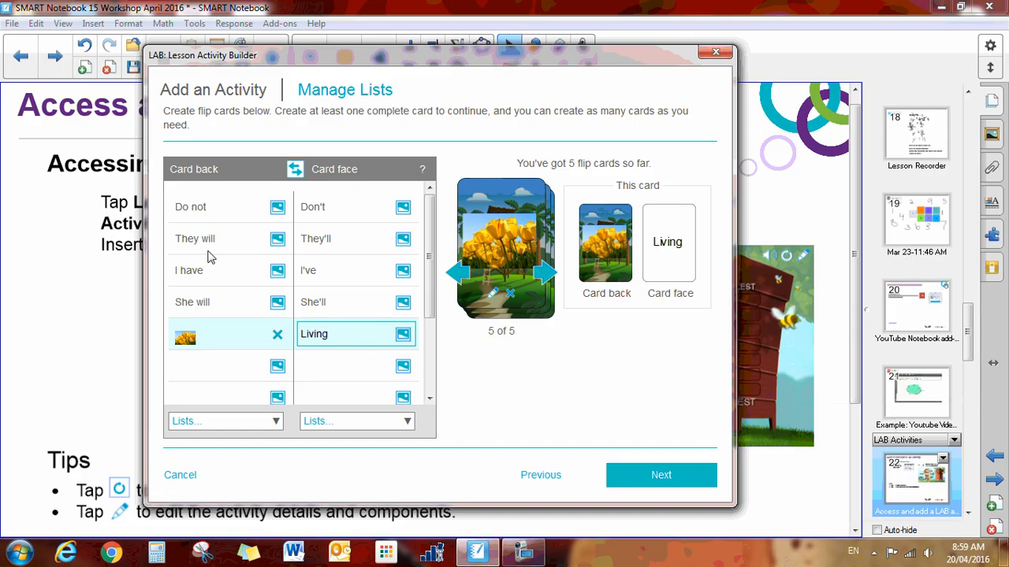
mouse_move(368, 291)
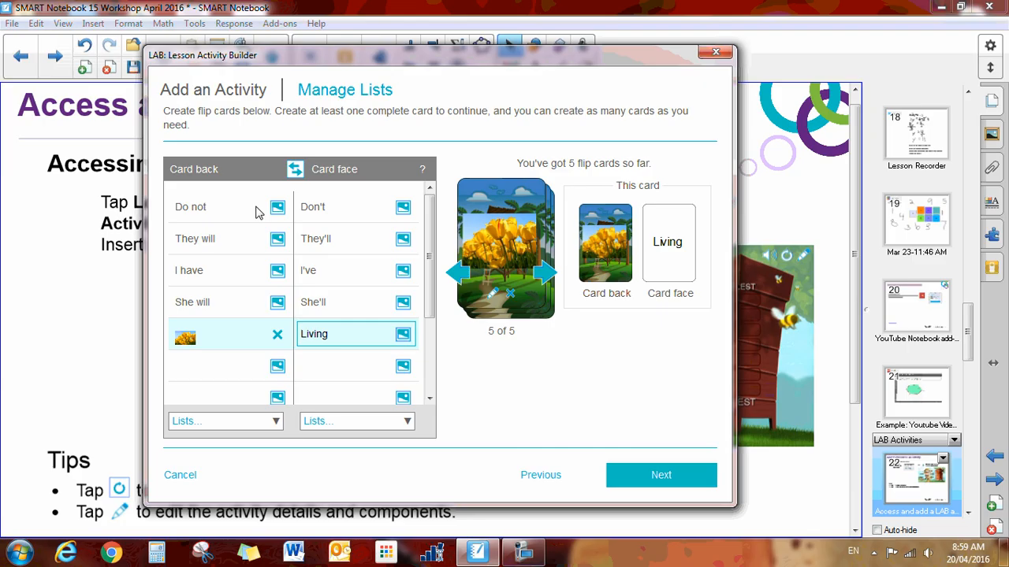
mouse_move(350, 213)
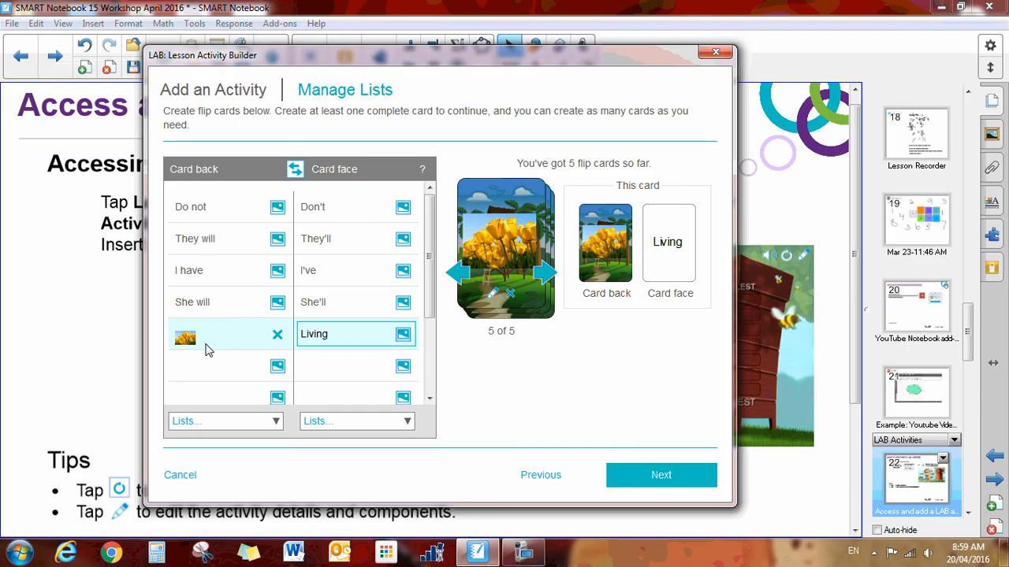
mouse_move(189, 347)
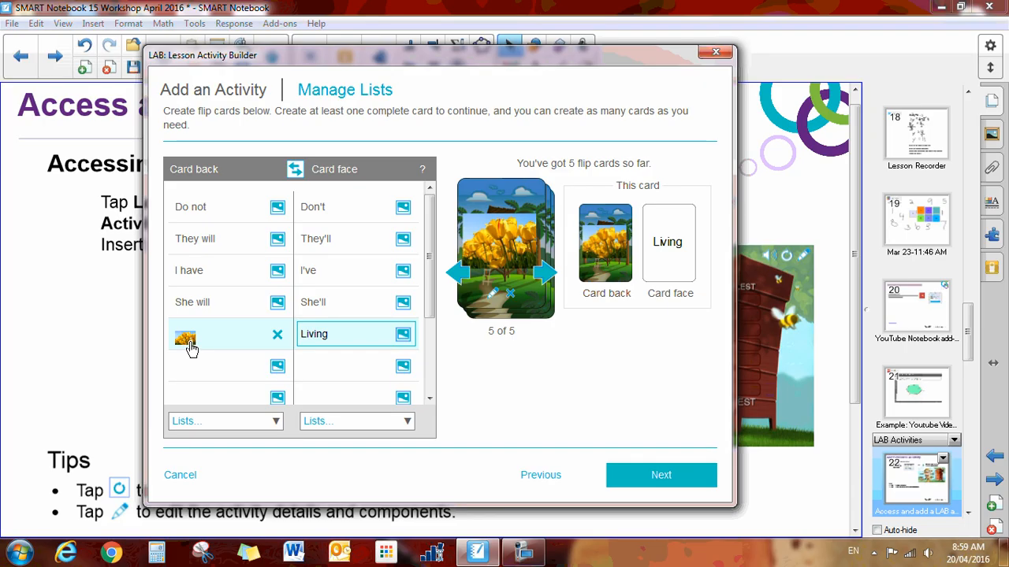
mouse_move(185, 350)
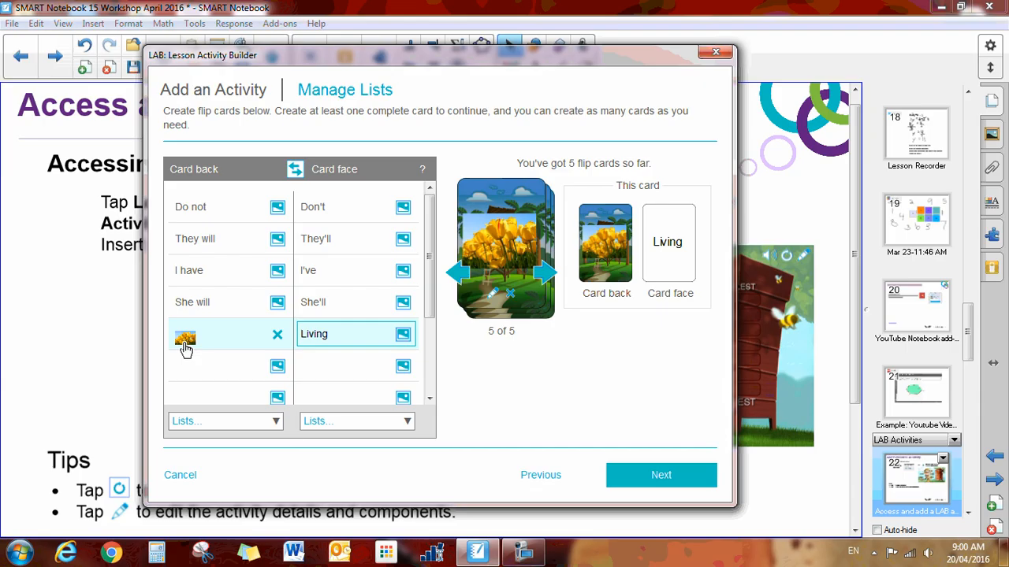
mouse_move(192, 350)
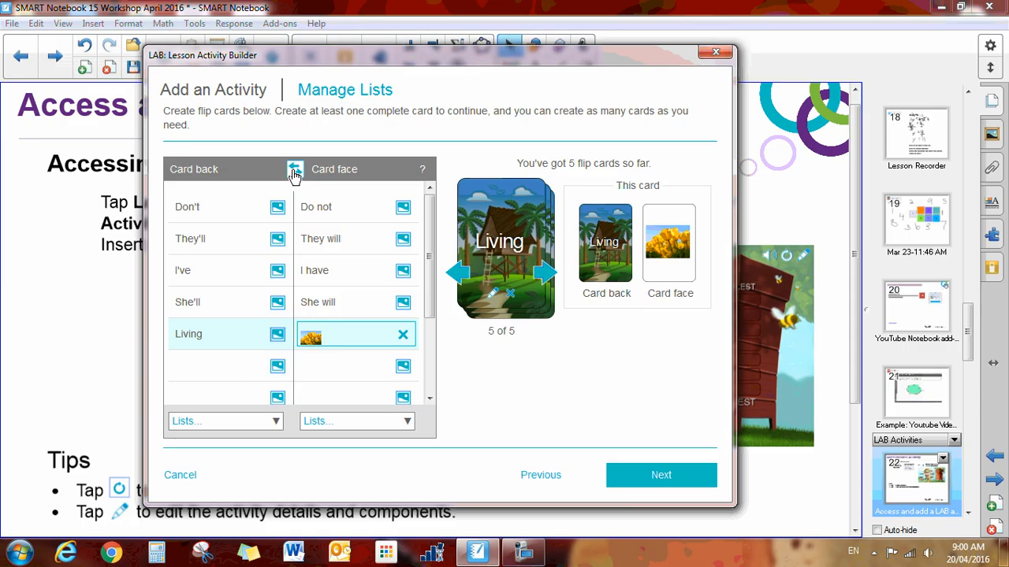
Step: Swap card backs and faces back to normal and continue to the game components step
left_click(293, 169)
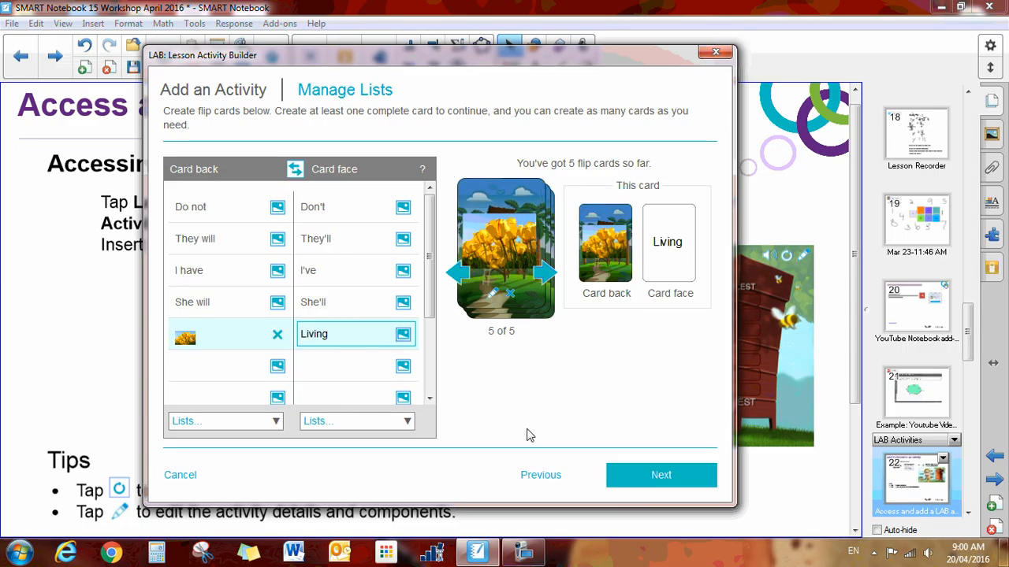
left_click(662, 476)
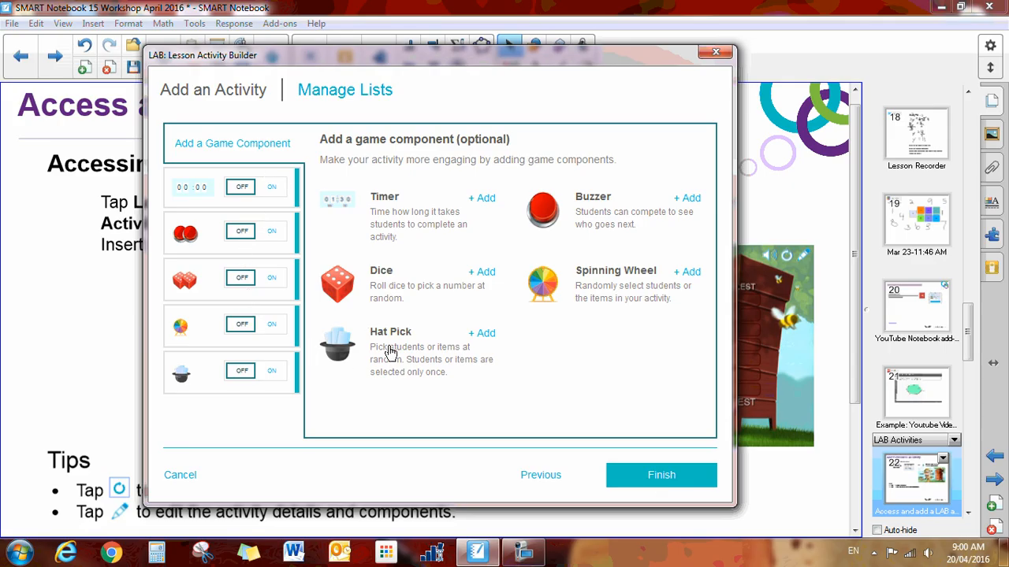
mouse_move(490, 337)
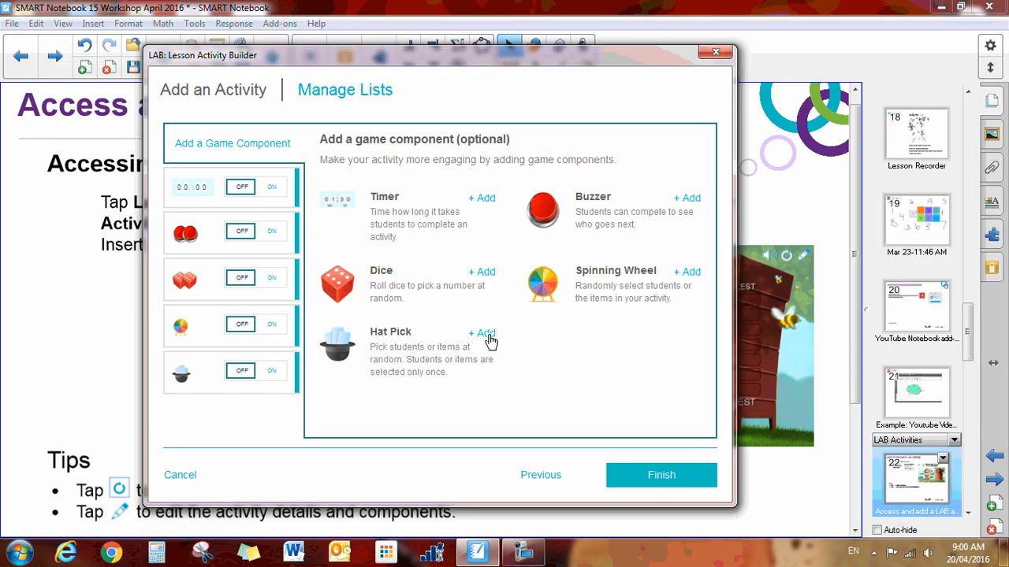
Step: Add the Hat Pick component to the flip card activity
left_click(482, 333)
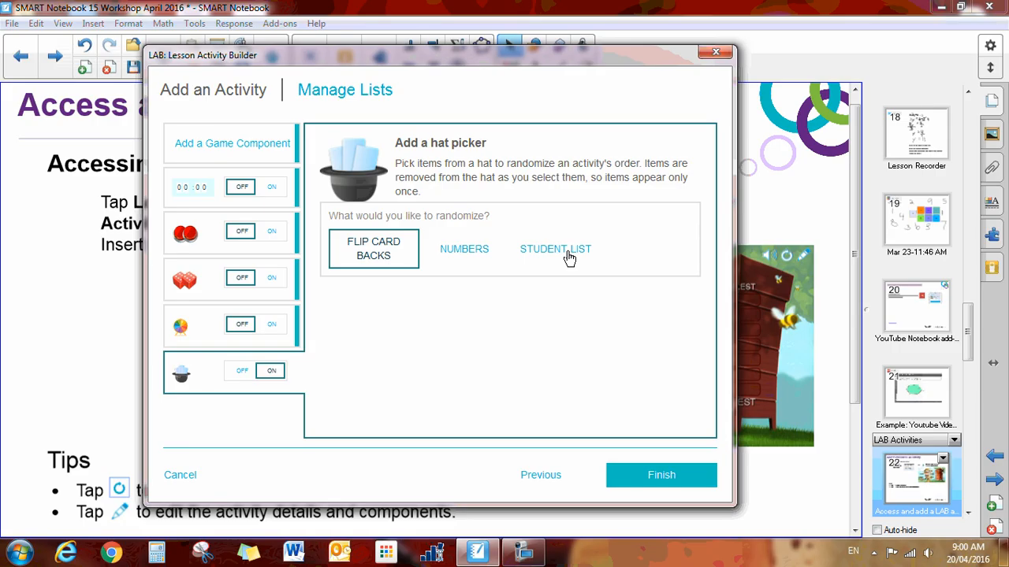
Step: Set the hat picker to a student list loaded from Mrs. Liedtke's Grade 4/5 class list
left_click(557, 249)
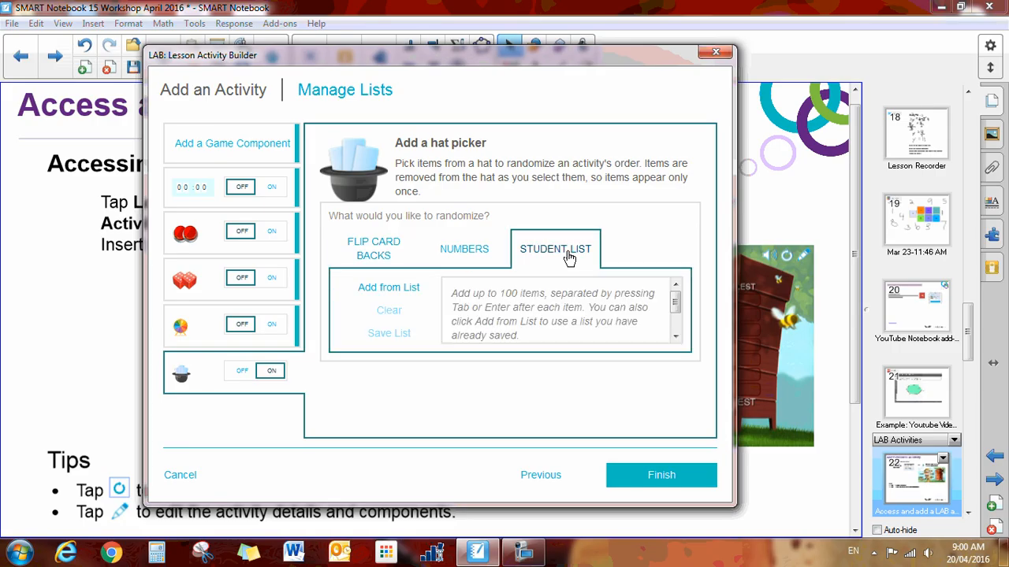
left_click(559, 312)
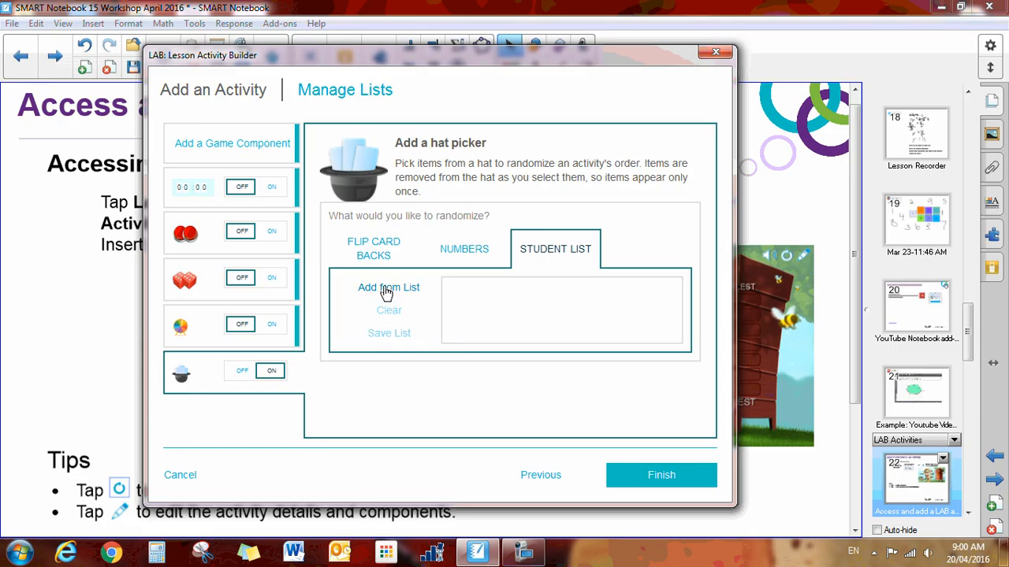
left_click(388, 287)
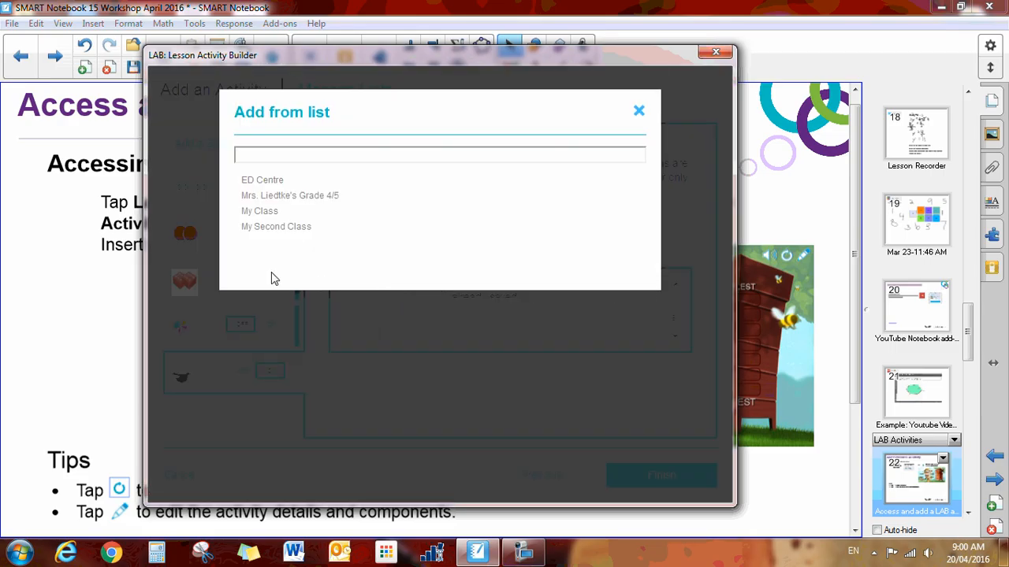
mouse_move(249, 195)
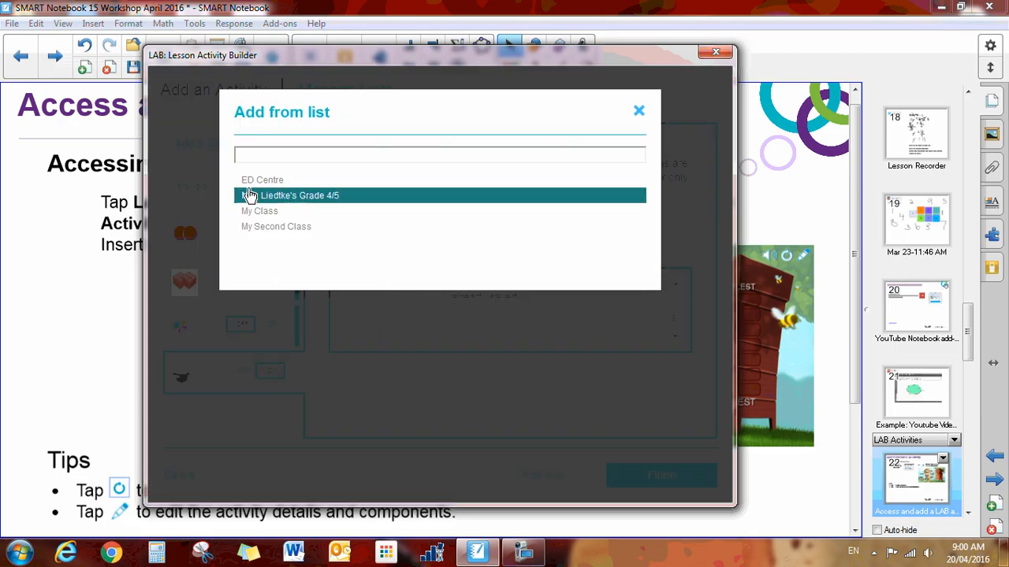
left_click(300, 195)
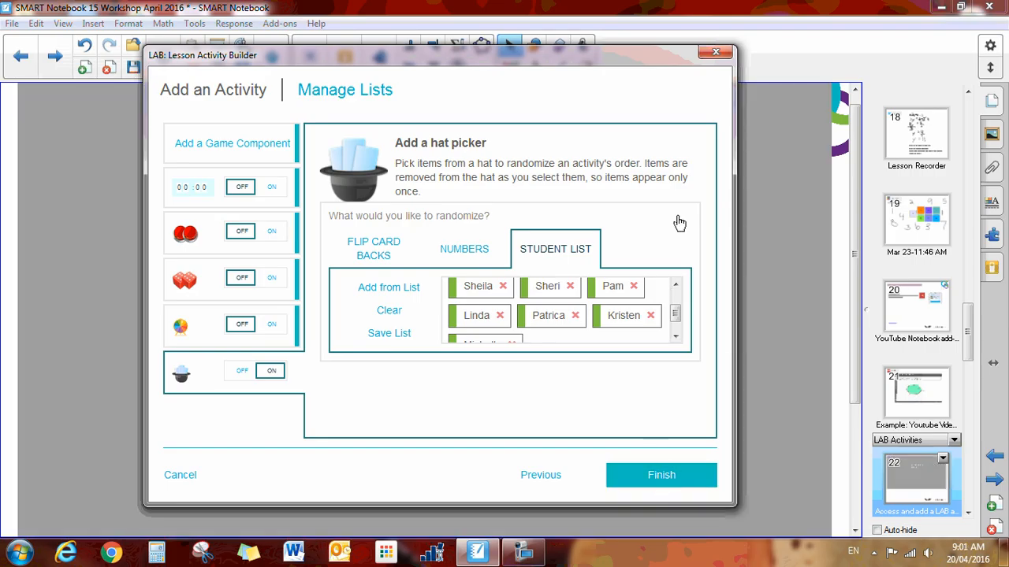
Step: Finish the activity onto the page, flip the Living card, then reset and reshuffle all cards
left_click(662, 476)
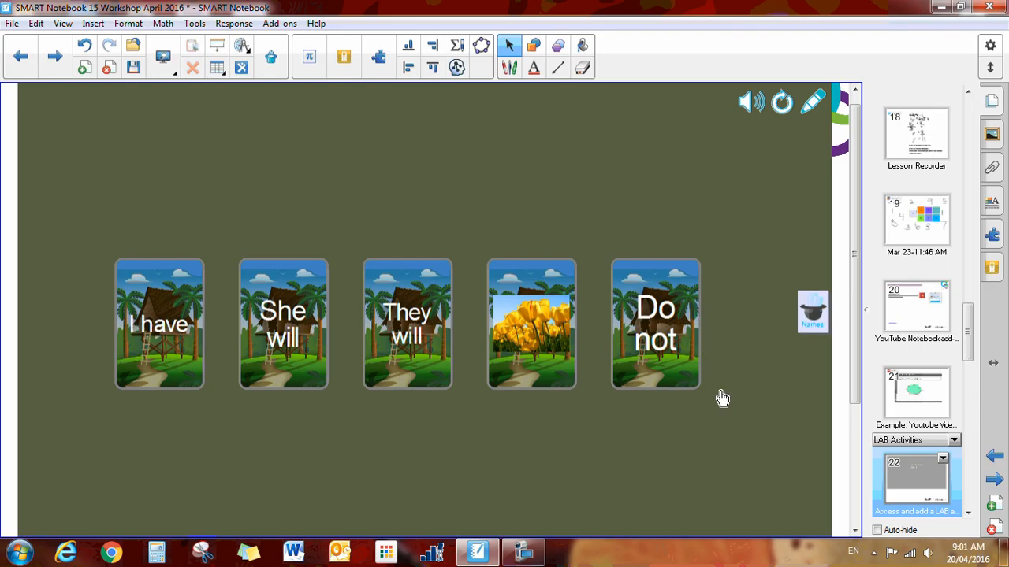
mouse_move(176, 447)
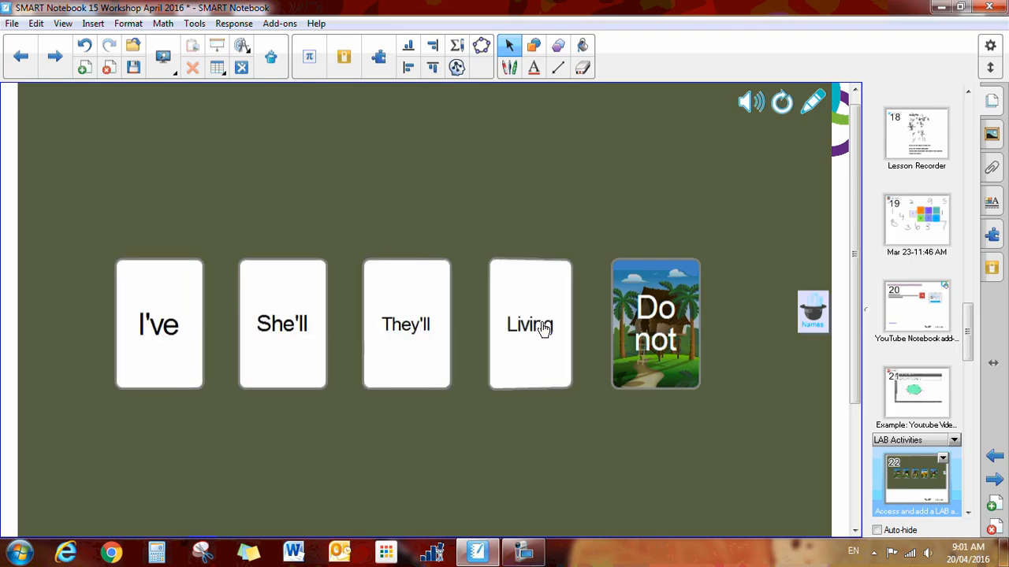
left_click(529, 325)
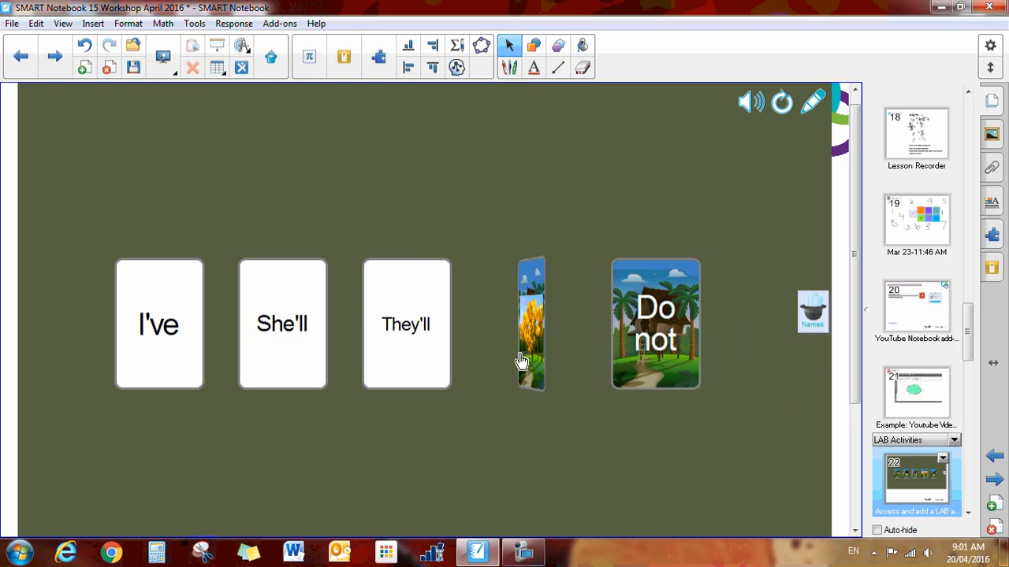
left_click(782, 104)
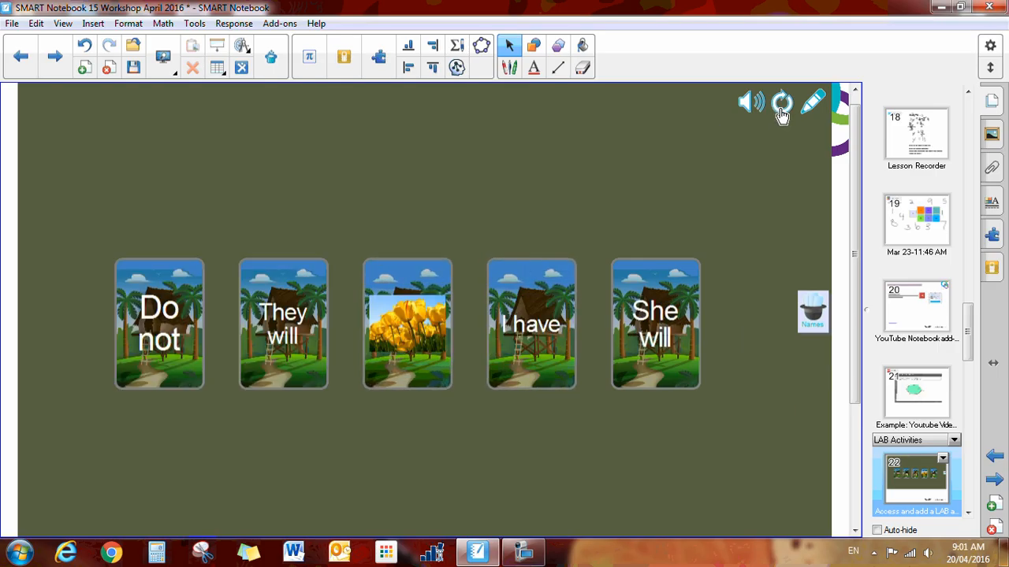
mouse_move(813, 101)
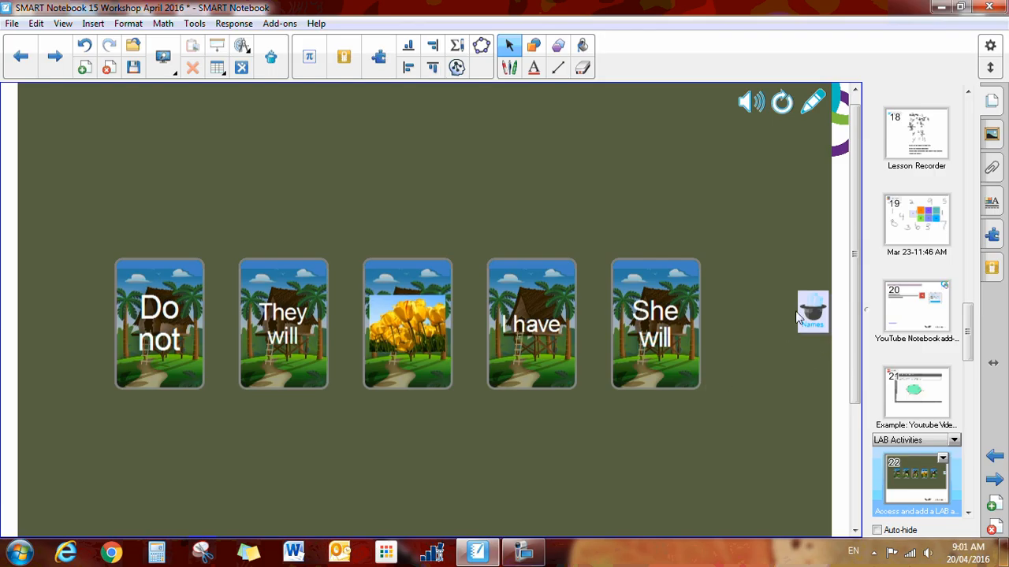
left_click(812, 312)
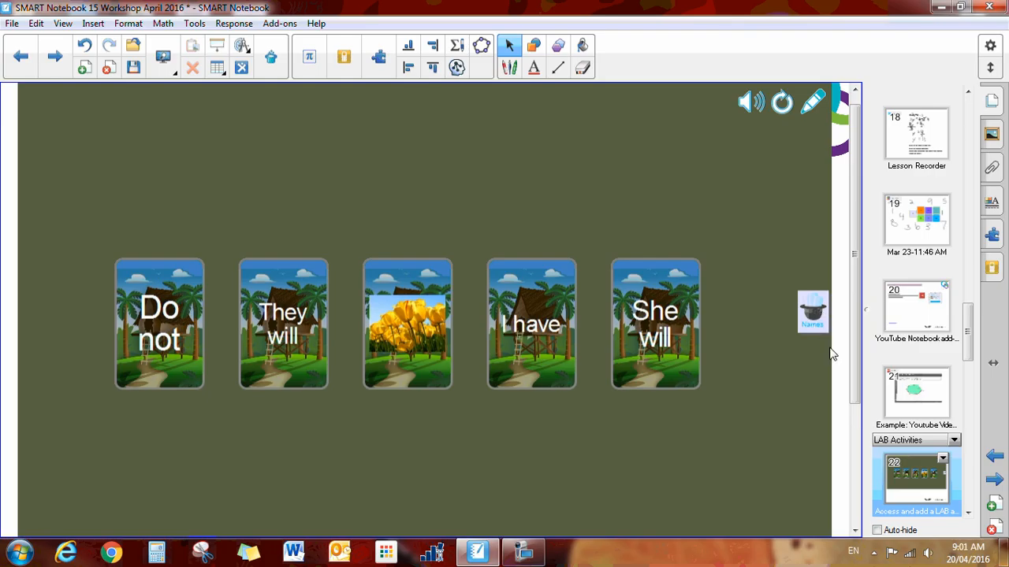
mouse_move(791, 400)
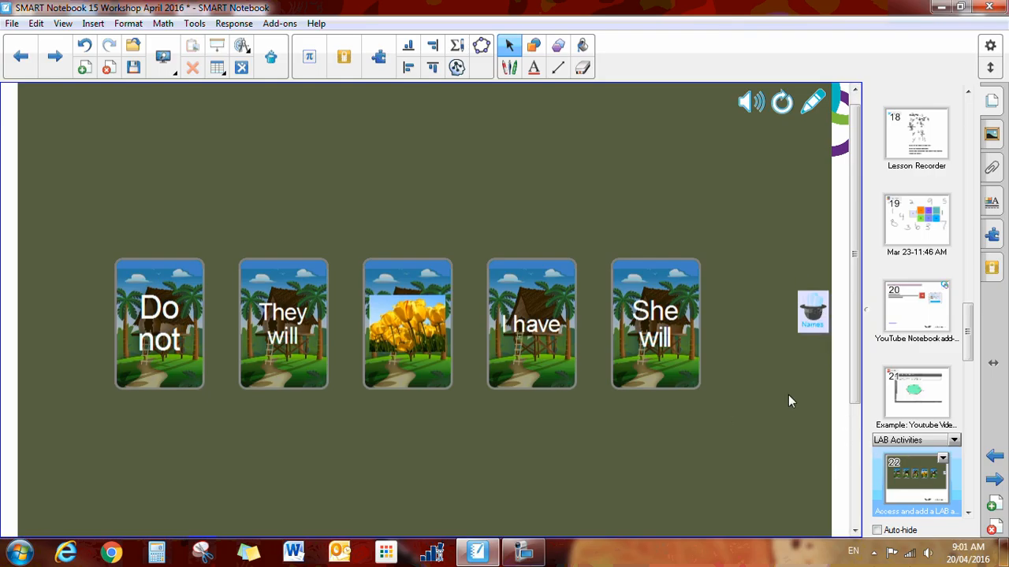
mouse_move(784, 471)
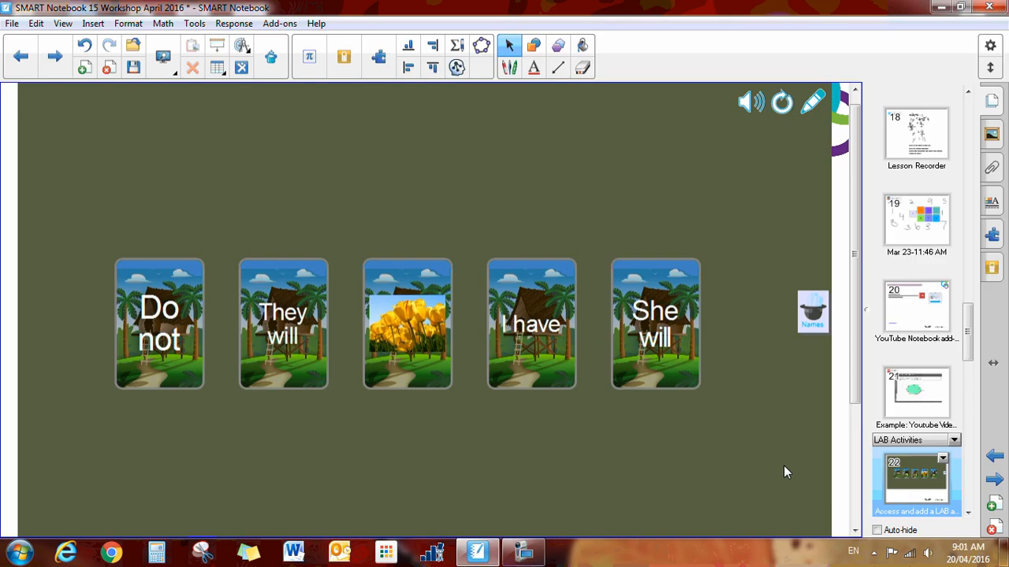